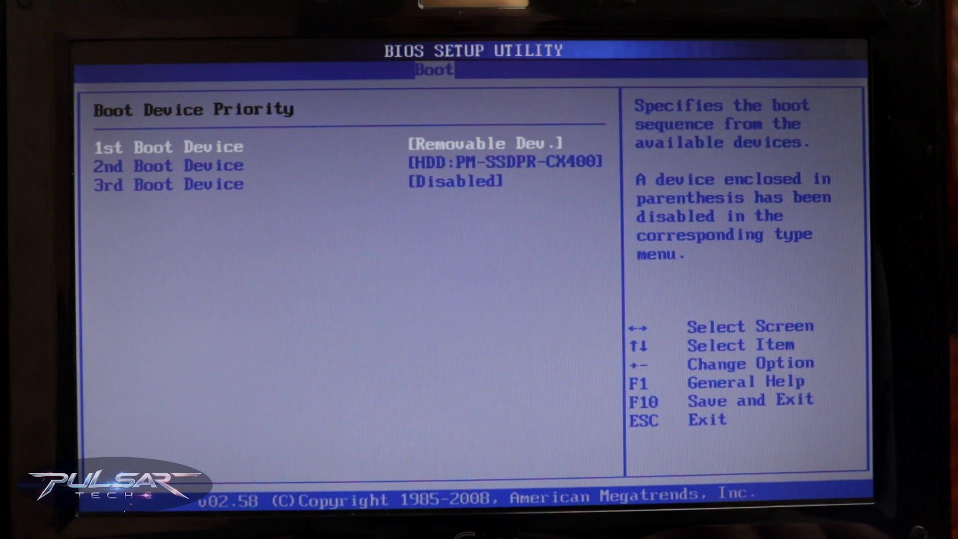
# Set USB SanDisk 3.2Gen1 as 1st drive ahead of the SSD, then save and exit BIOS
pyautogui.press('Escape')
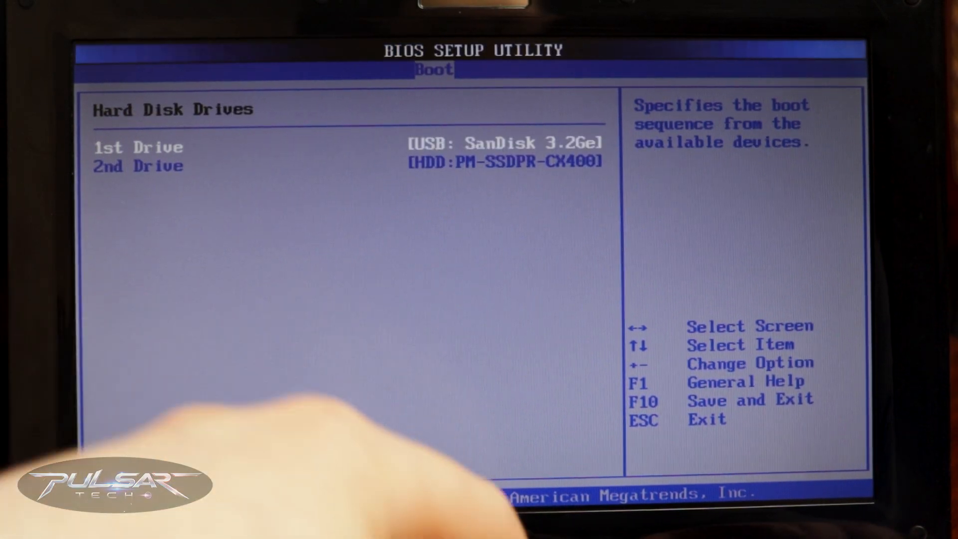
pyautogui.press('f10')
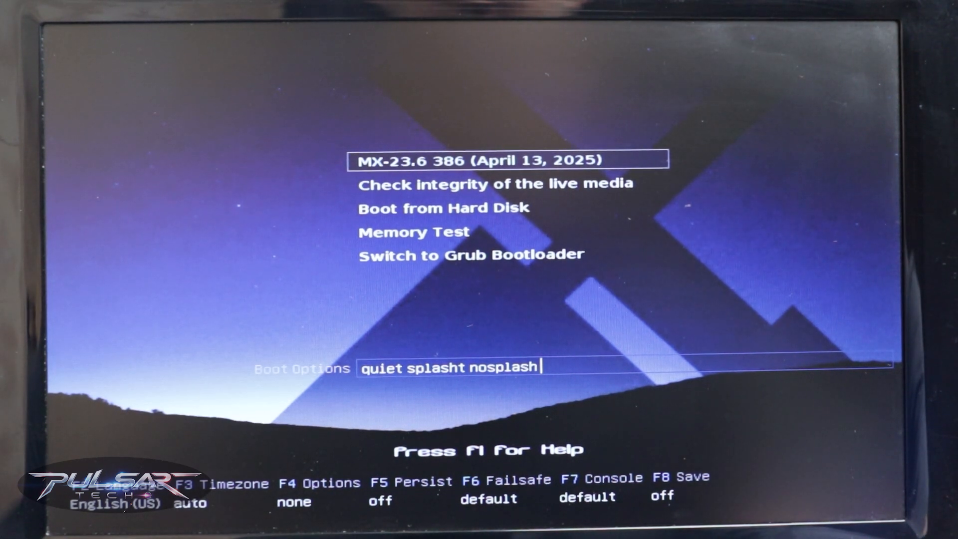
# Boot the MX-23.6 386 (April 13, 2025) live system from the USB stick
pyautogui.press('Return')
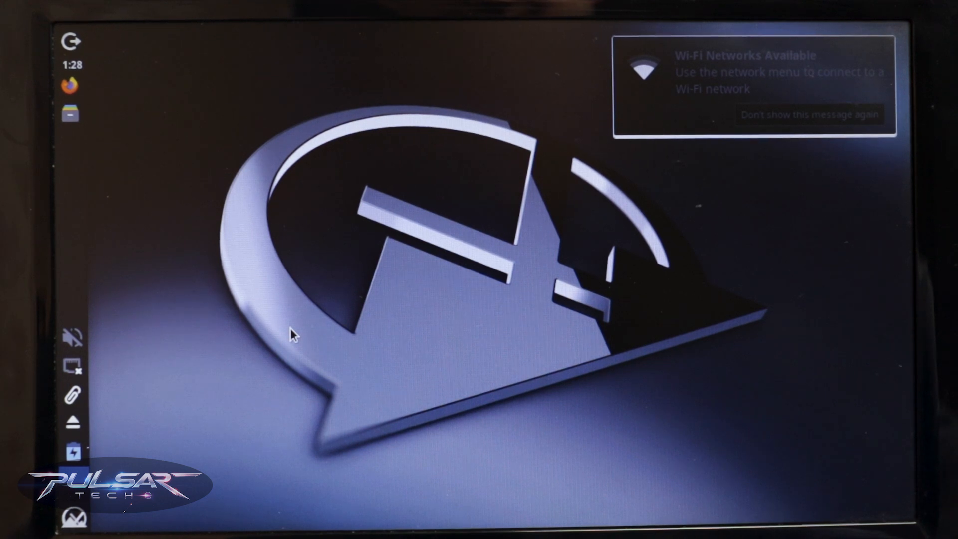
# Dismiss the Wi-Fi notice and MX Welcome window, then show the available network connections
pyautogui.click(72, 337)
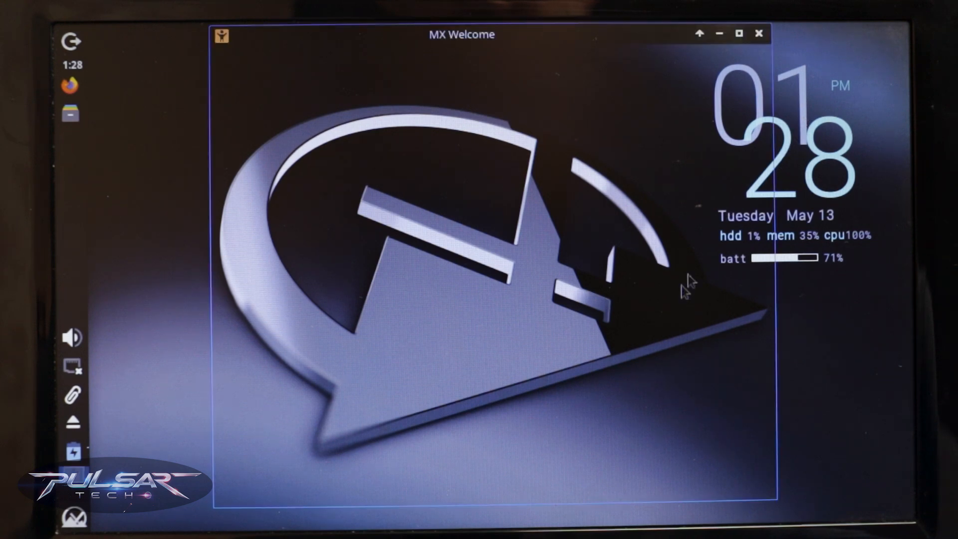
pyautogui.click(760, 34)
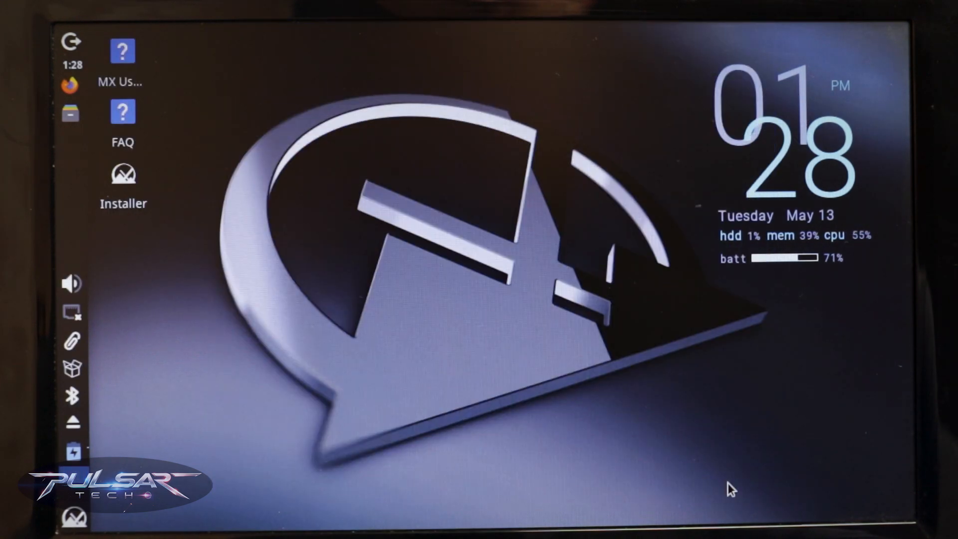
pyautogui.moveTo(862, 258)
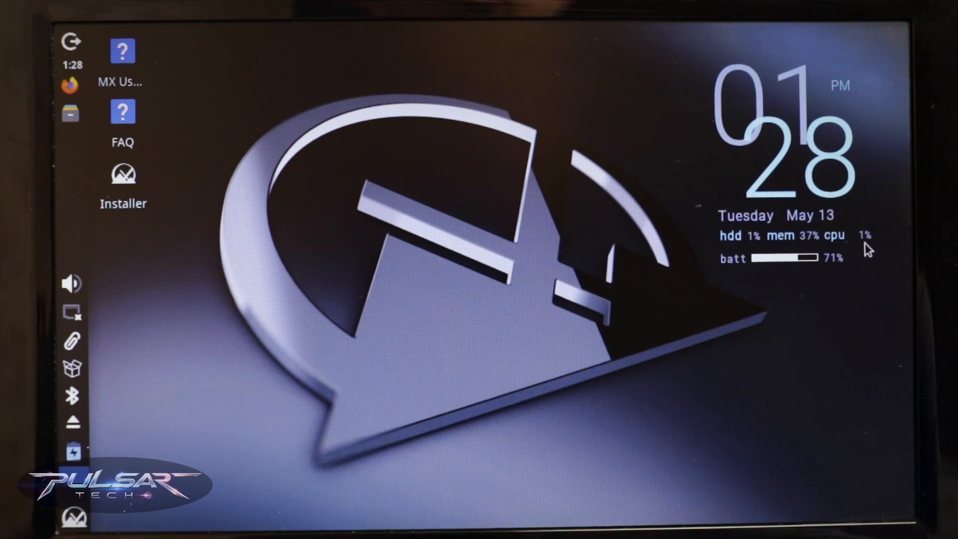
pyautogui.moveTo(804, 253)
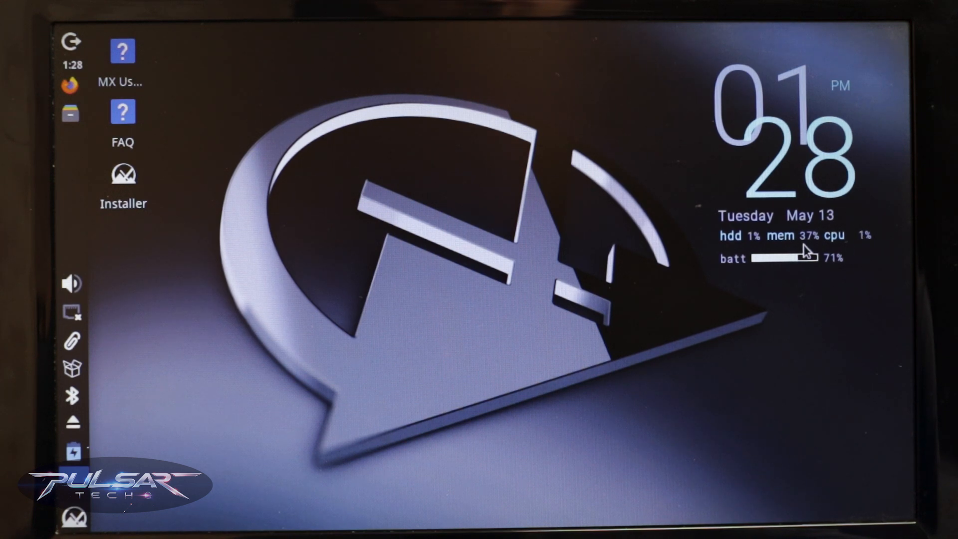
pyautogui.moveTo(807, 254)
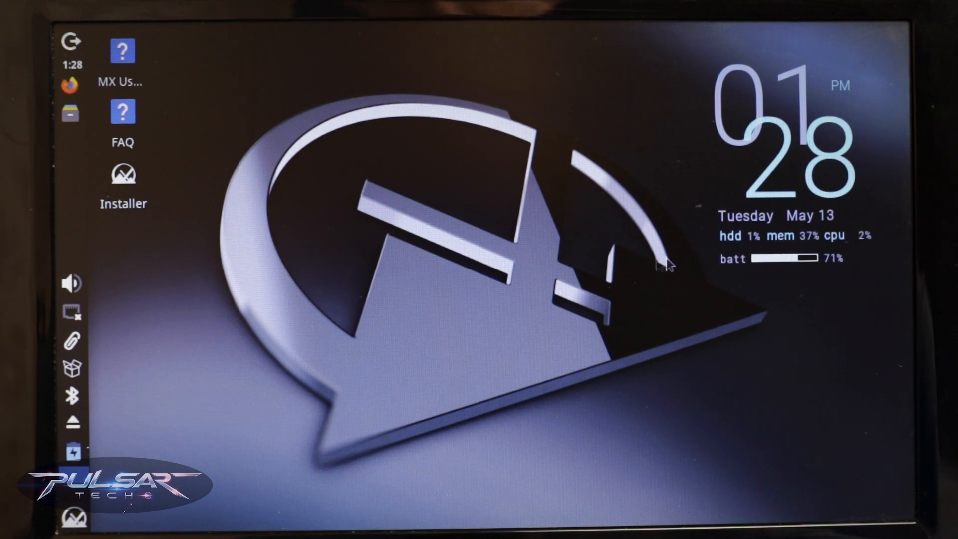
pyautogui.moveTo(215, 295)
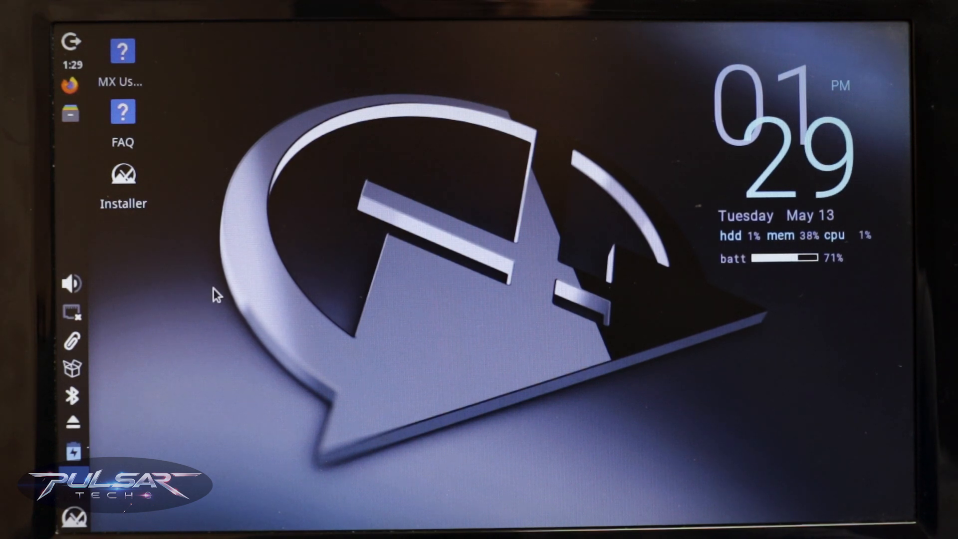
pyautogui.moveTo(145, 300)
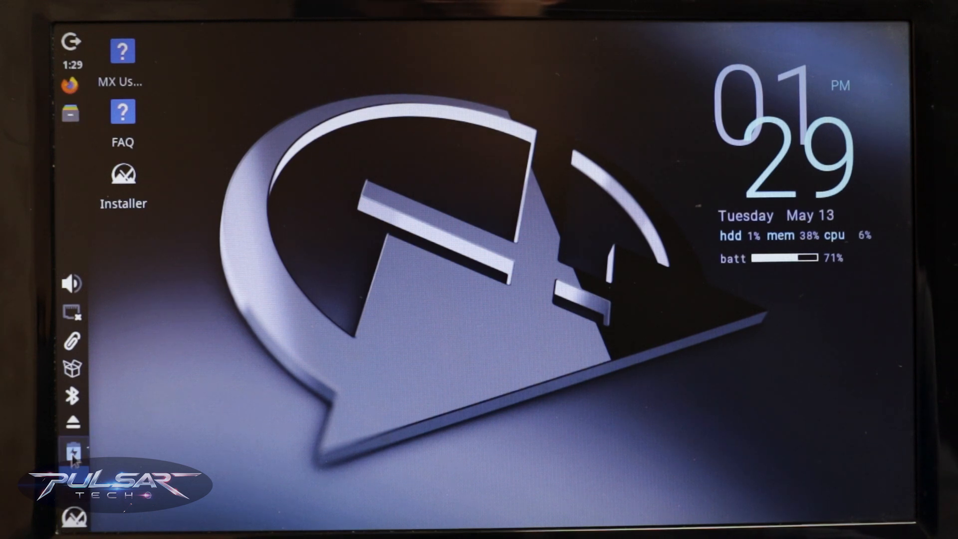
pyautogui.moveTo(73, 452)
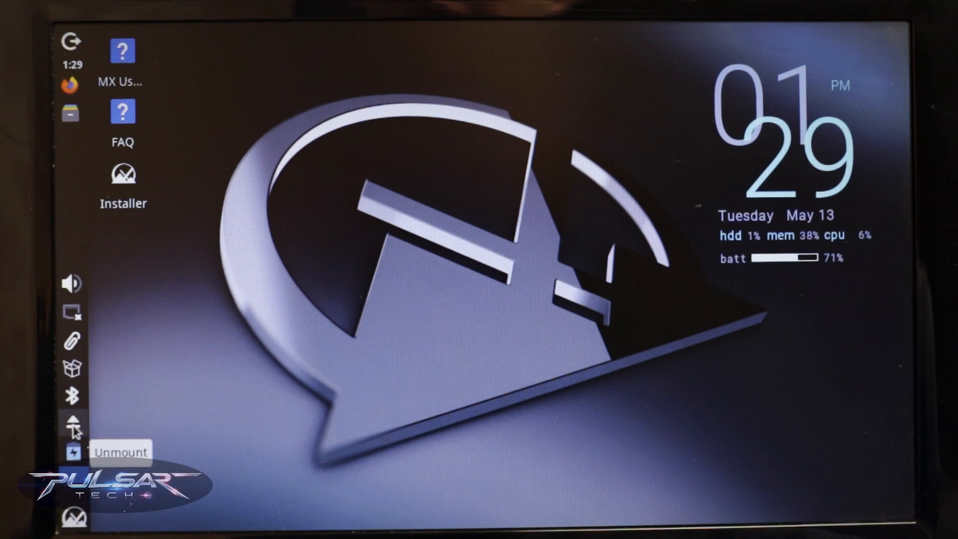
pyautogui.moveTo(72, 396)
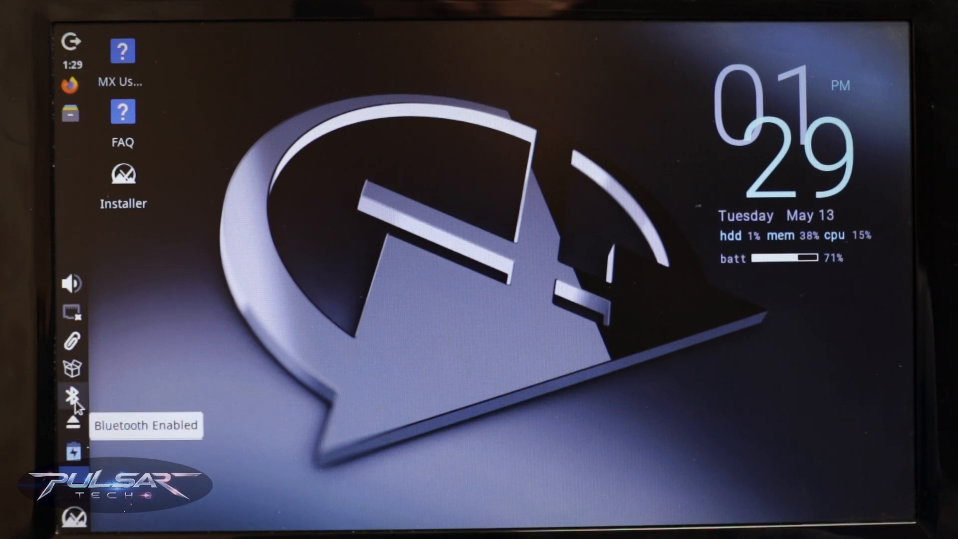
pyautogui.click(72, 311)
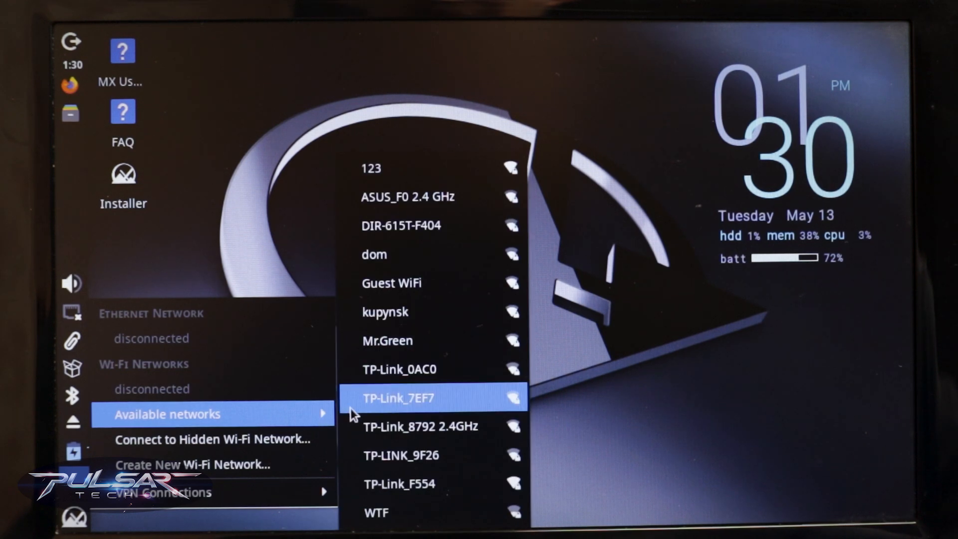
pyautogui.moveTo(425, 197)
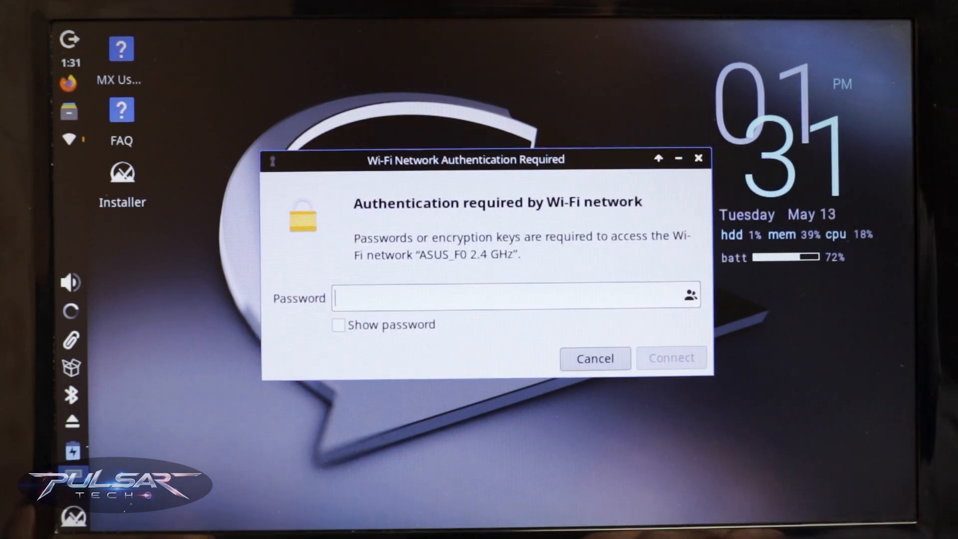
# Connect to the ASUS_F0 2.4 GHz network with its password and clear the connection notice
pyautogui.click(671, 358)
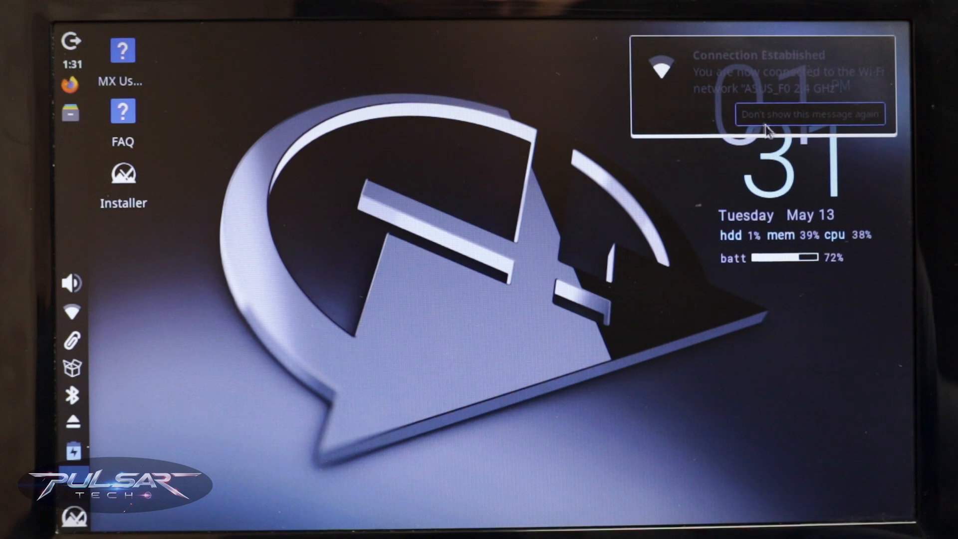
pyautogui.moveTo(737, 95)
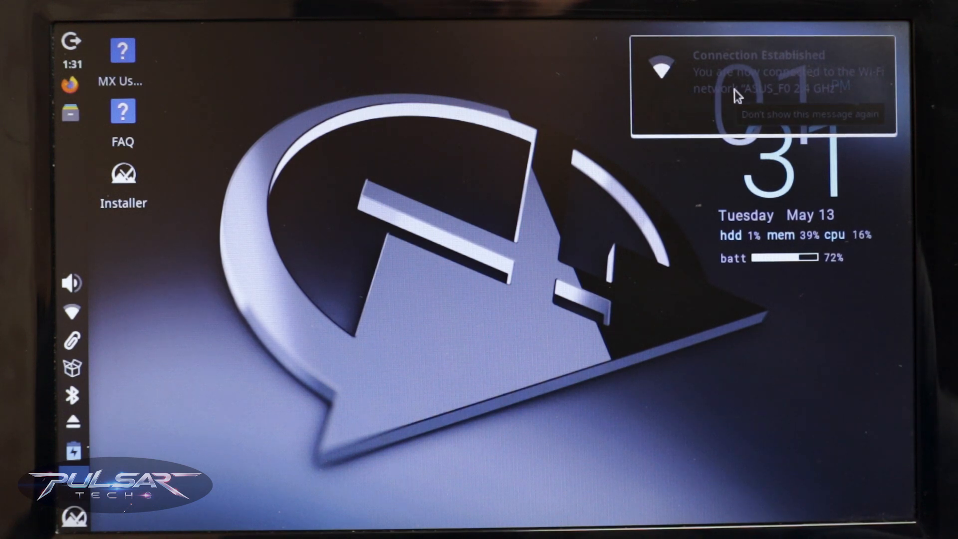
pyautogui.click(124, 178)
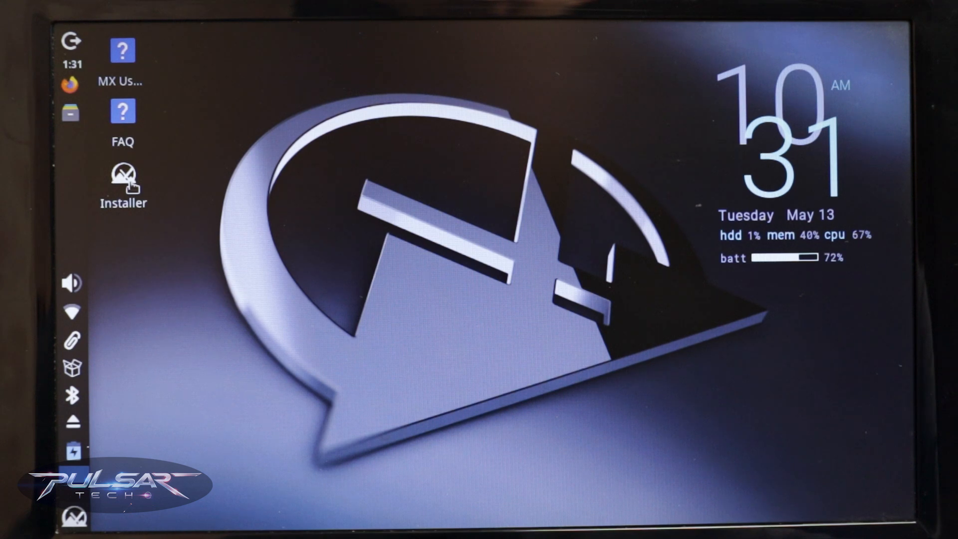
# Launch the installer from the desktop and accept the Terms of Use with the pc105 US keyboard
pyautogui.doubleClick(123, 181)
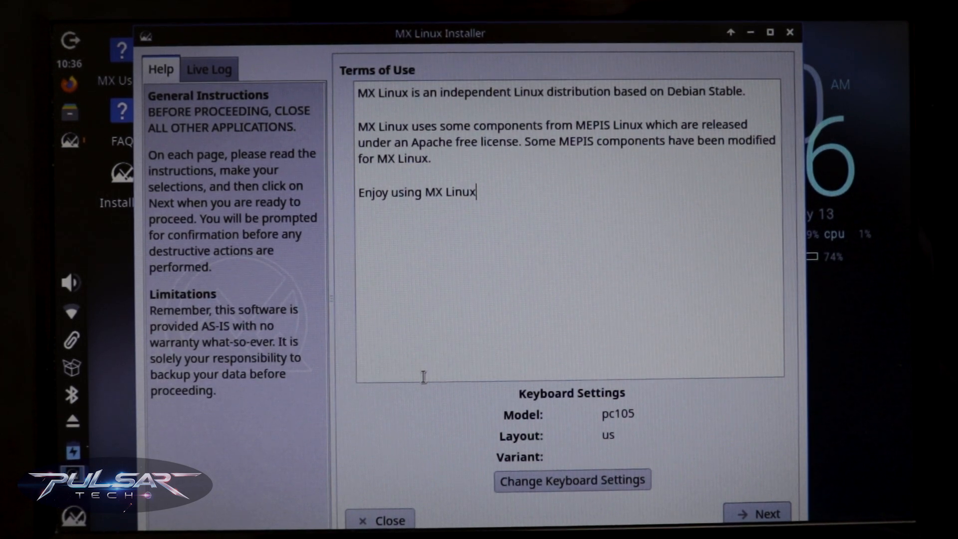
pyautogui.moveTo(727, 492)
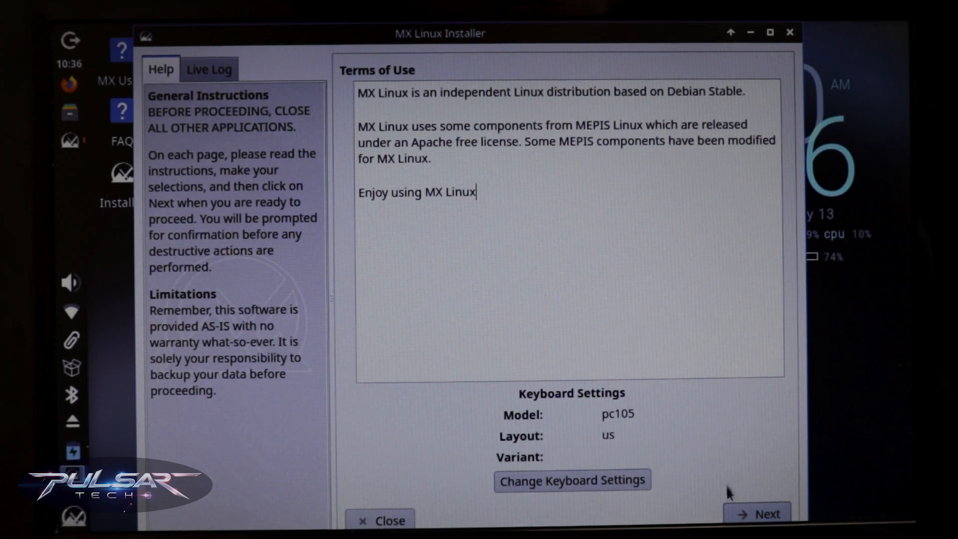
pyautogui.click(767, 514)
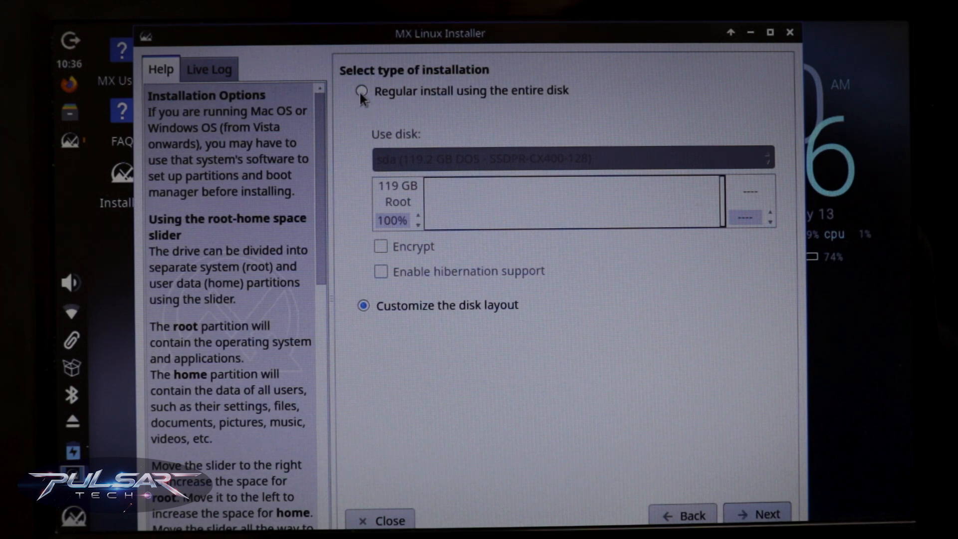
pyautogui.moveTo(365, 246)
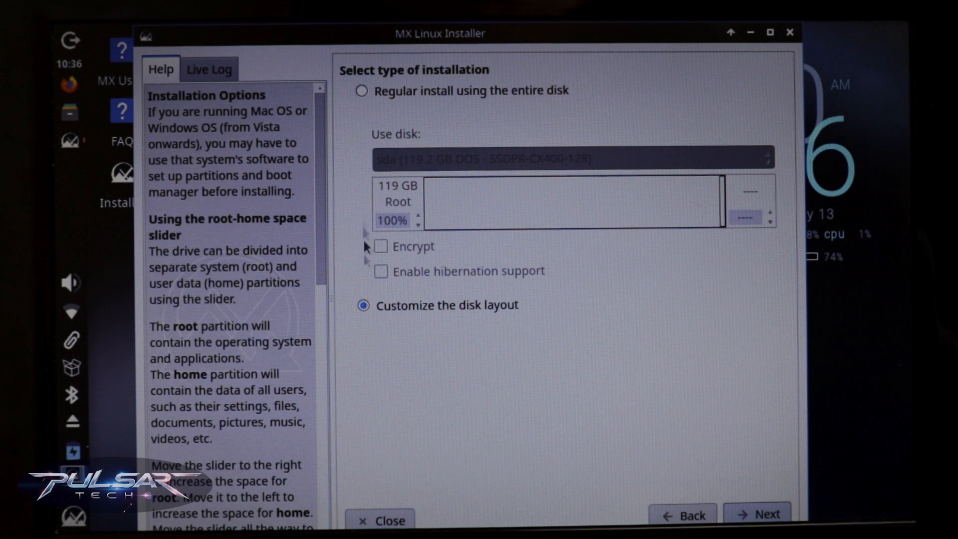
pyautogui.moveTo(507, 311)
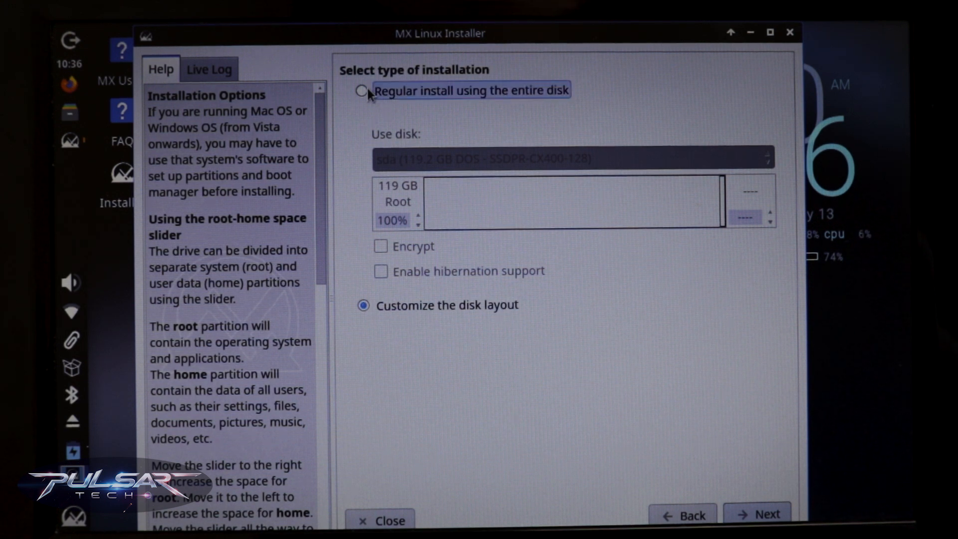
# Choose 'Regular install using the entire disk' on sda and reach the installation confirmation
pyautogui.click(362, 91)
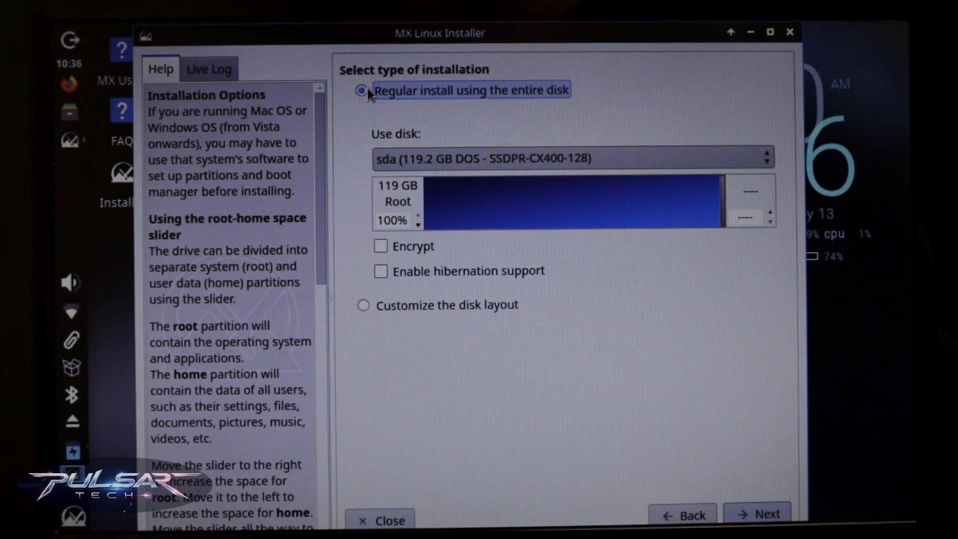
pyautogui.moveTo(642, 201)
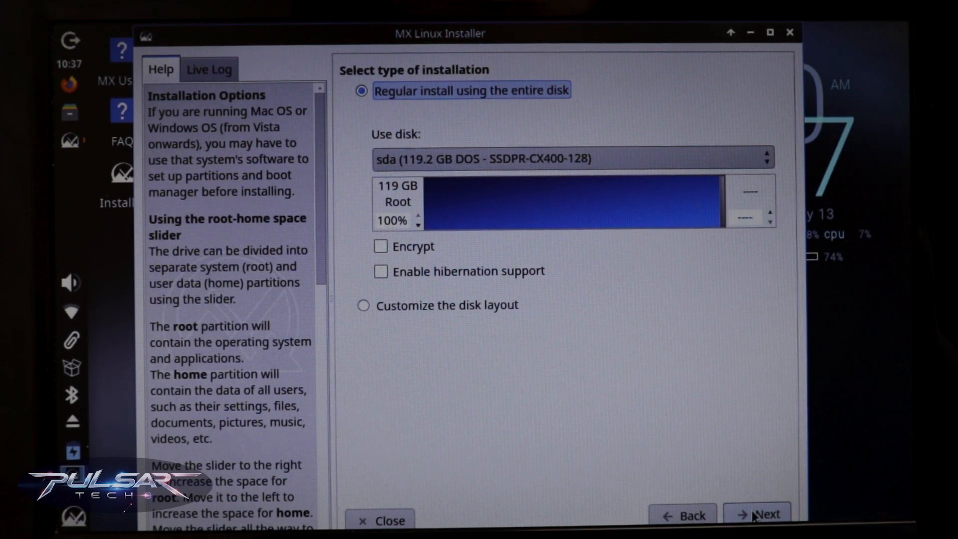
pyautogui.click(766, 516)
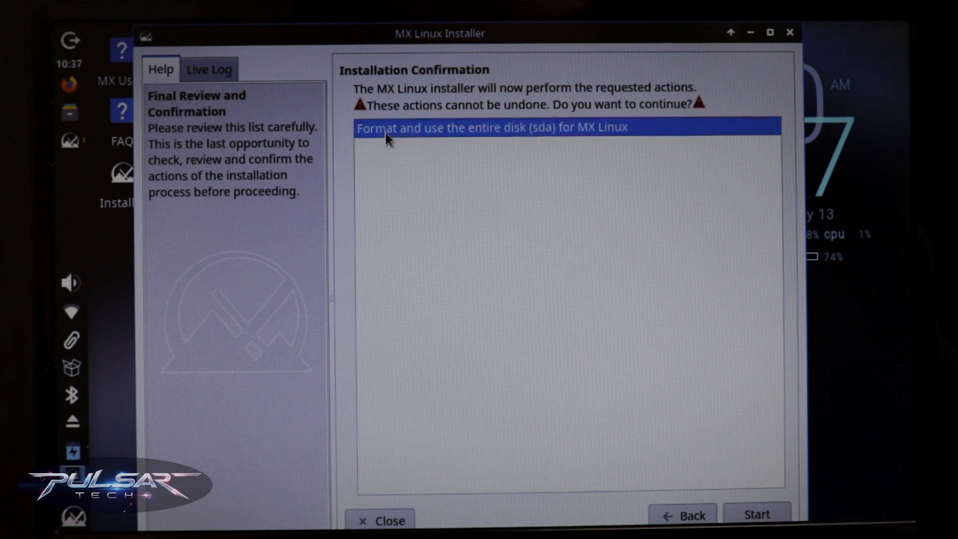
pyautogui.moveTo(495, 134)
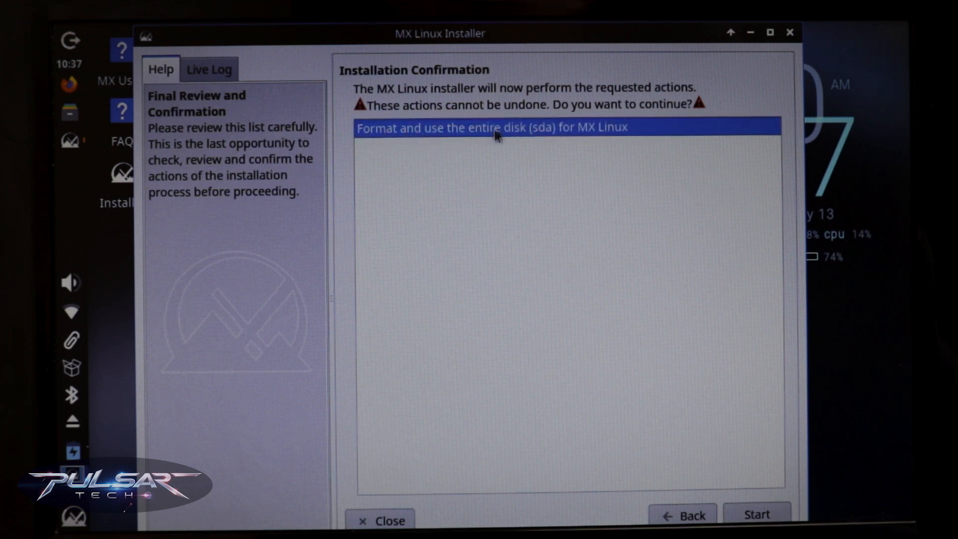
pyautogui.moveTo(455, 113)
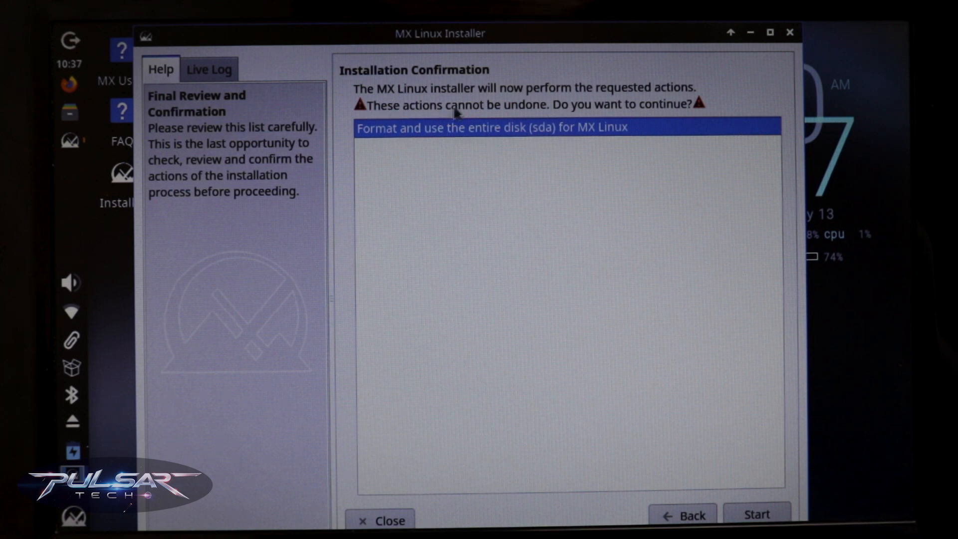
pyautogui.moveTo(636, 114)
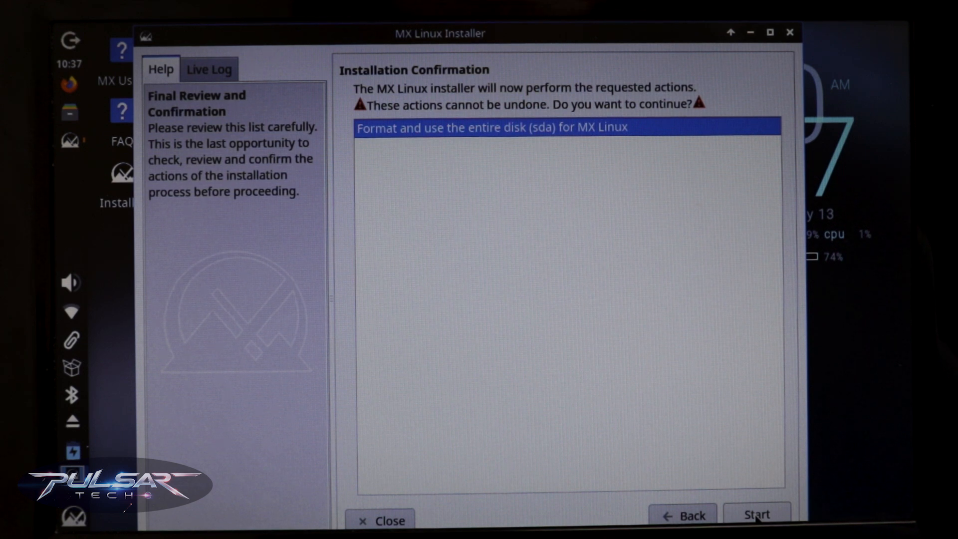
# Start installing, name the computer Pulsar and choose the 13:57 24-hour clock format
pyautogui.click(757, 515)
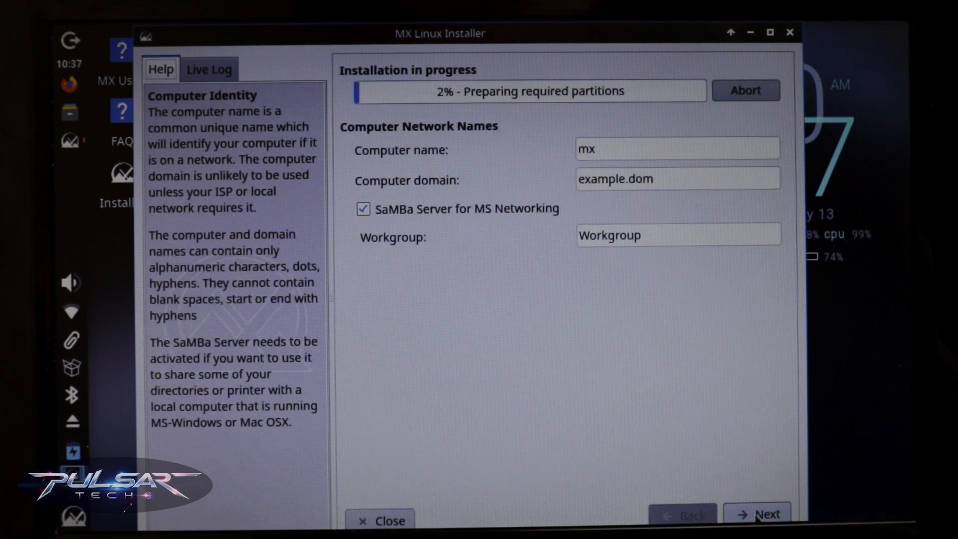
pyautogui.write('Pulsar')
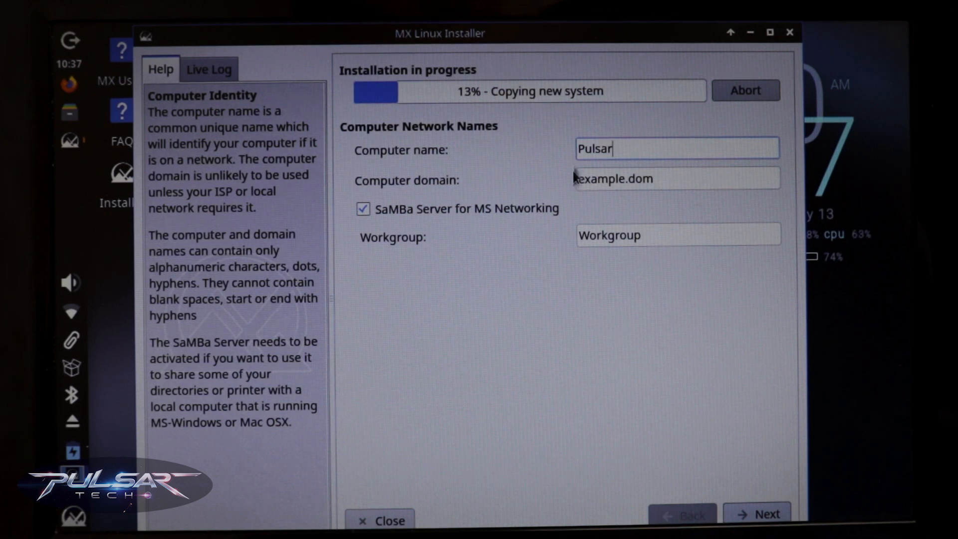
pyautogui.click(766, 514)
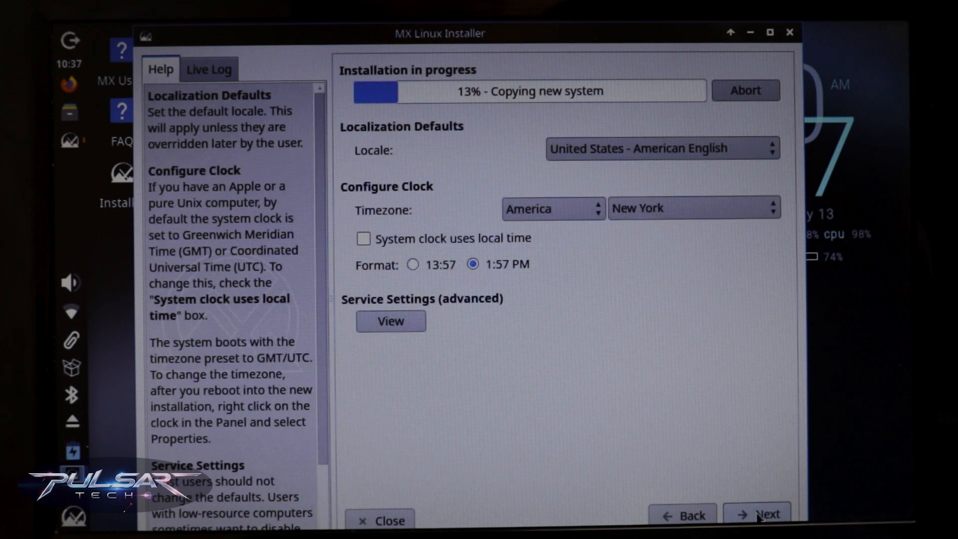
pyautogui.moveTo(462, 223)
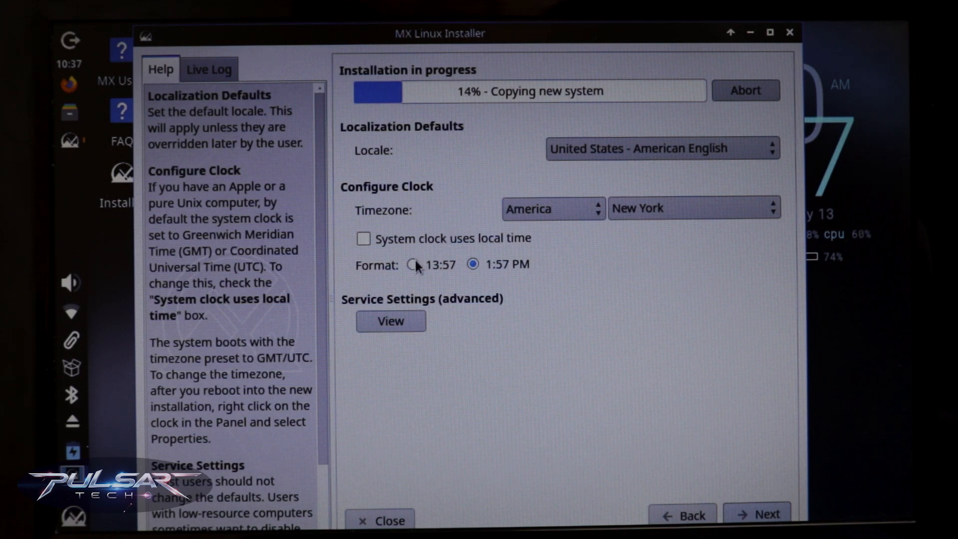
pyautogui.click(412, 264)
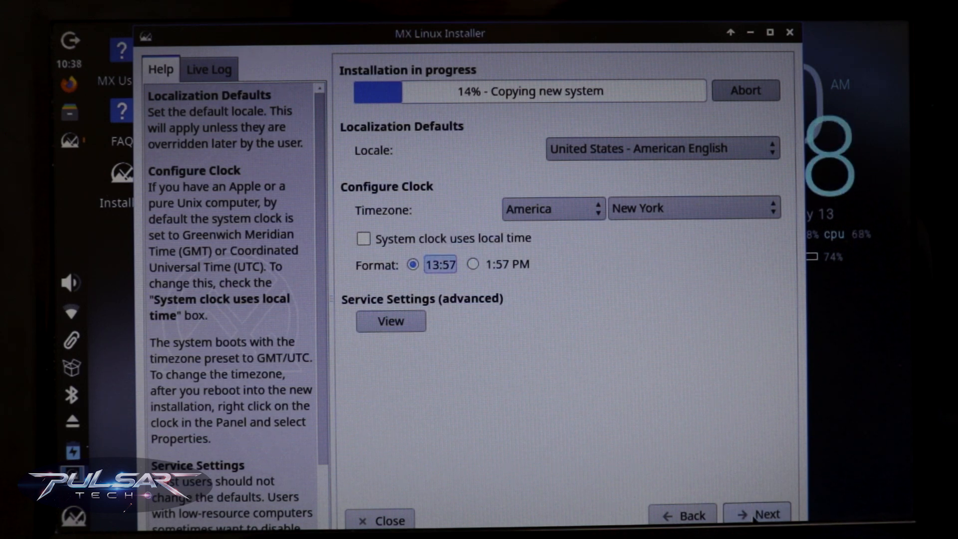
pyautogui.click(761, 515)
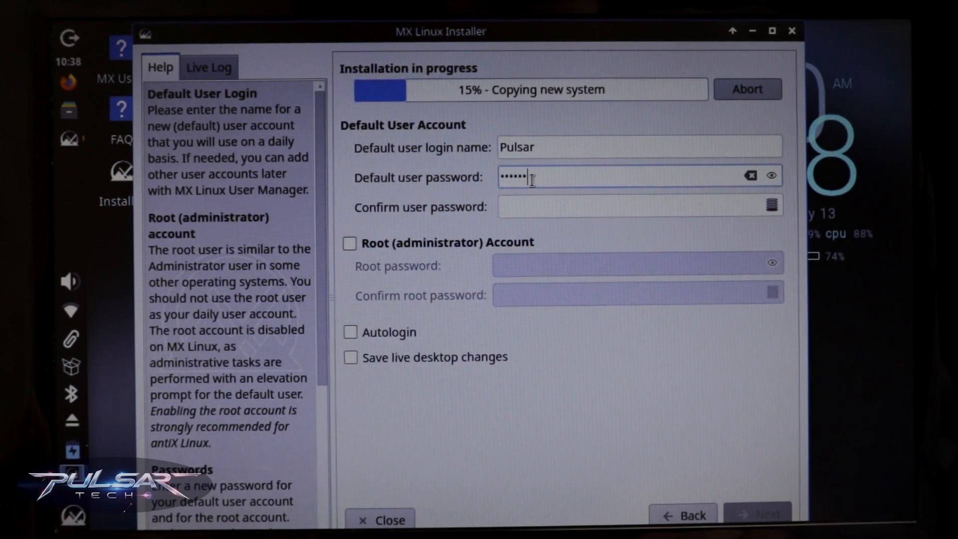
# Confirm the Pulsar user's password, enable Autologin and let the installation finish
pyautogui.write('••••••')
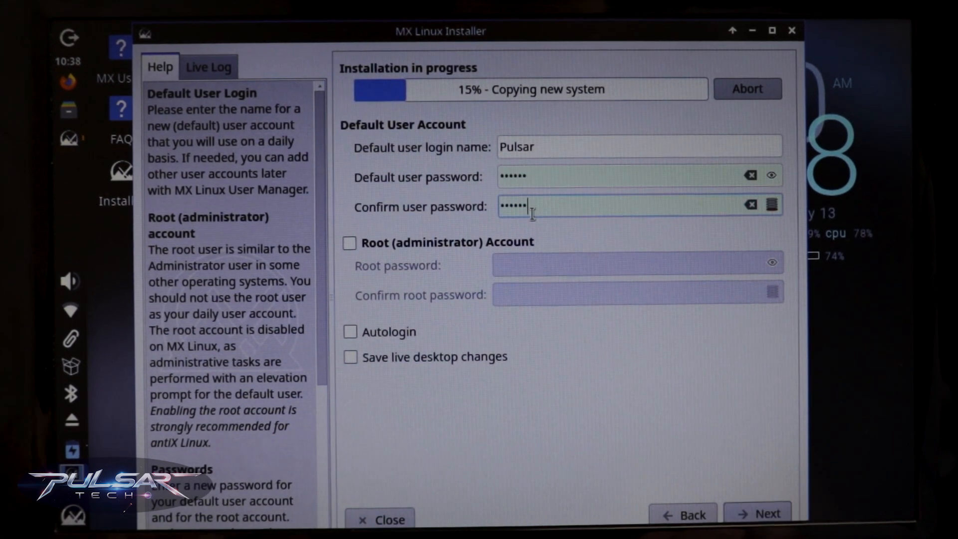
pyautogui.click(350, 332)
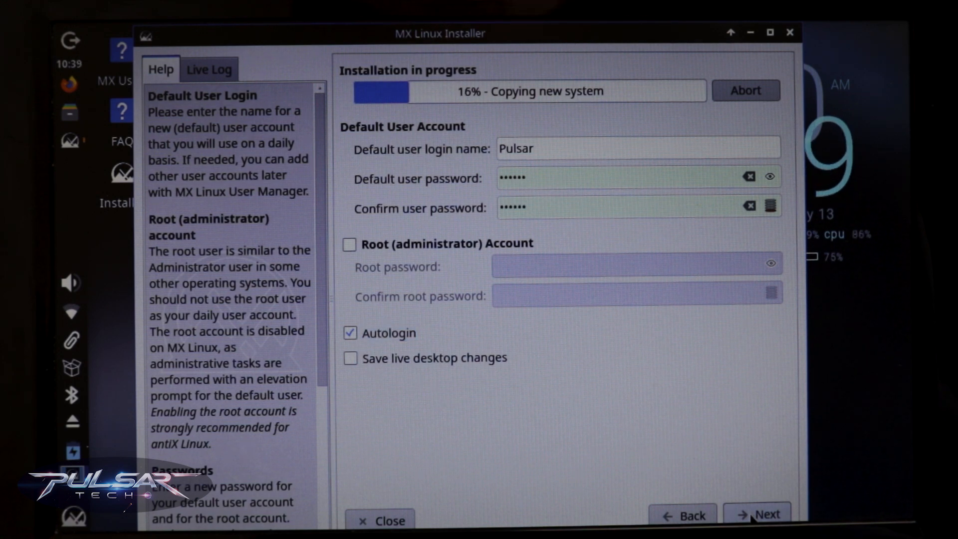
pyautogui.click(767, 515)
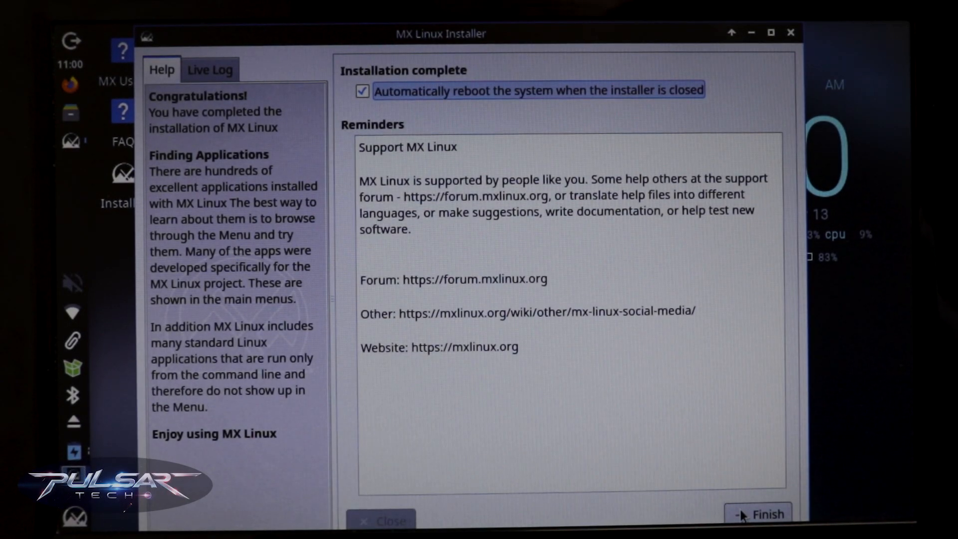
# Finish with 'Automatically reboot' ticked so the netbook restarts to the GRUB menu
pyautogui.click(765, 514)
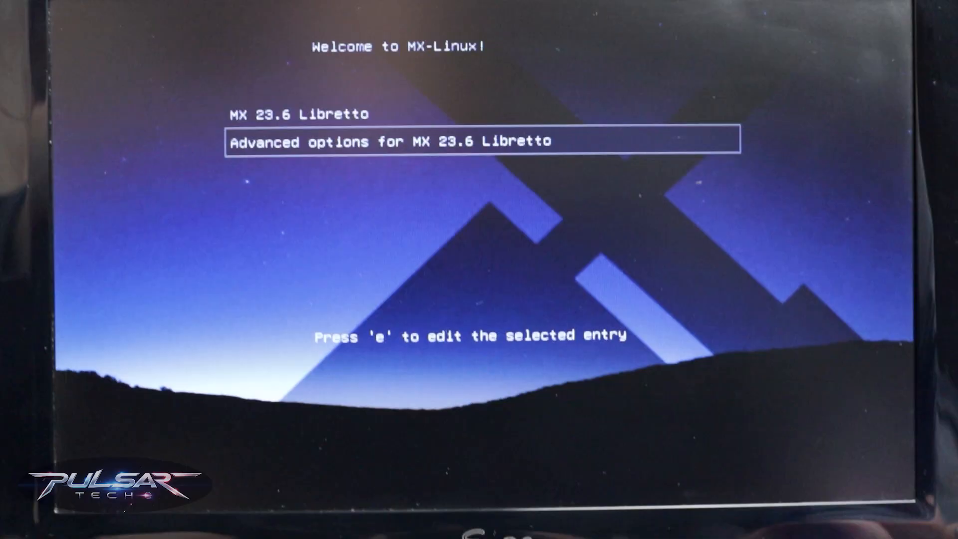